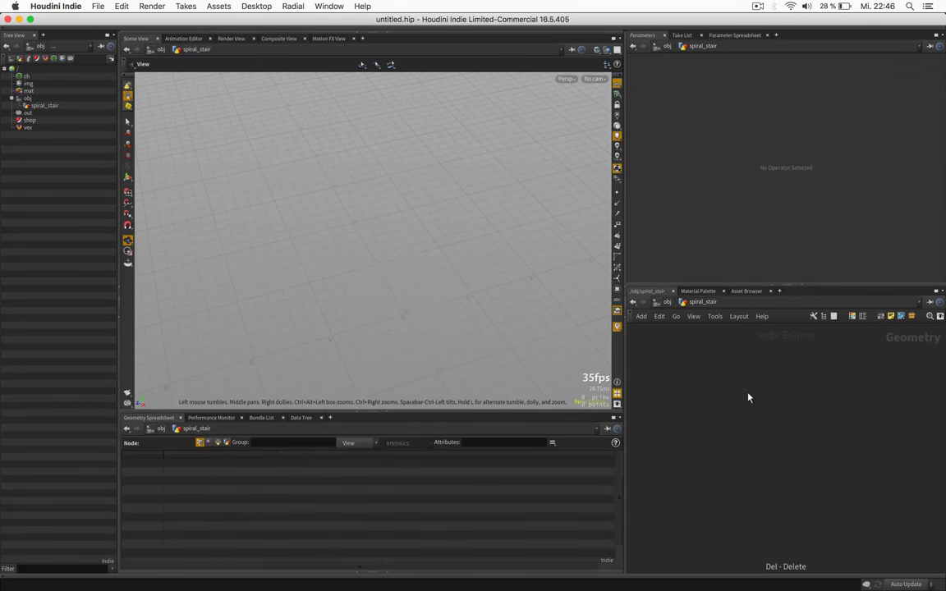
# Add a Grid with 2 columns, size 1 by 2.4, and more rows.
pyautogui.click(749, 397)
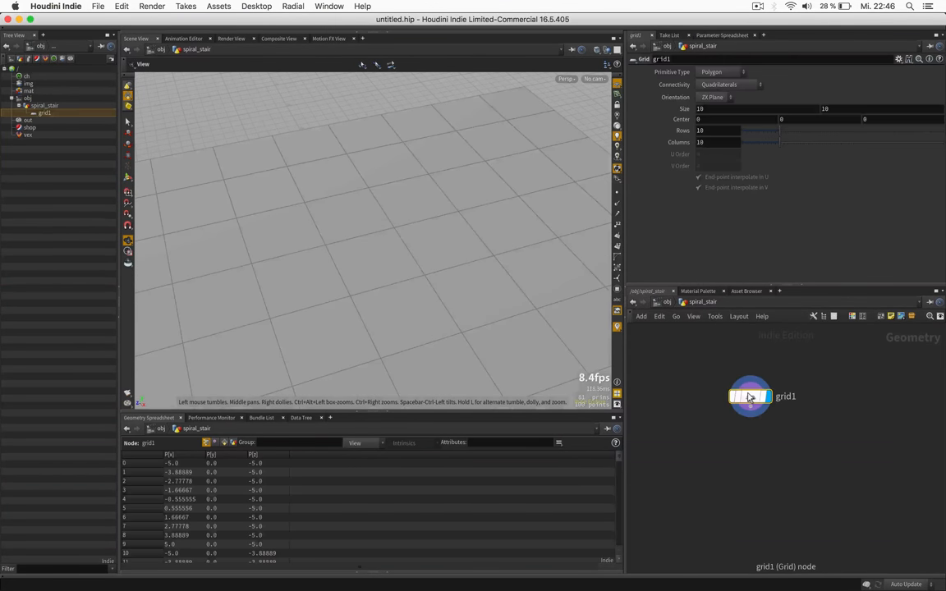
pyautogui.click(719, 142)
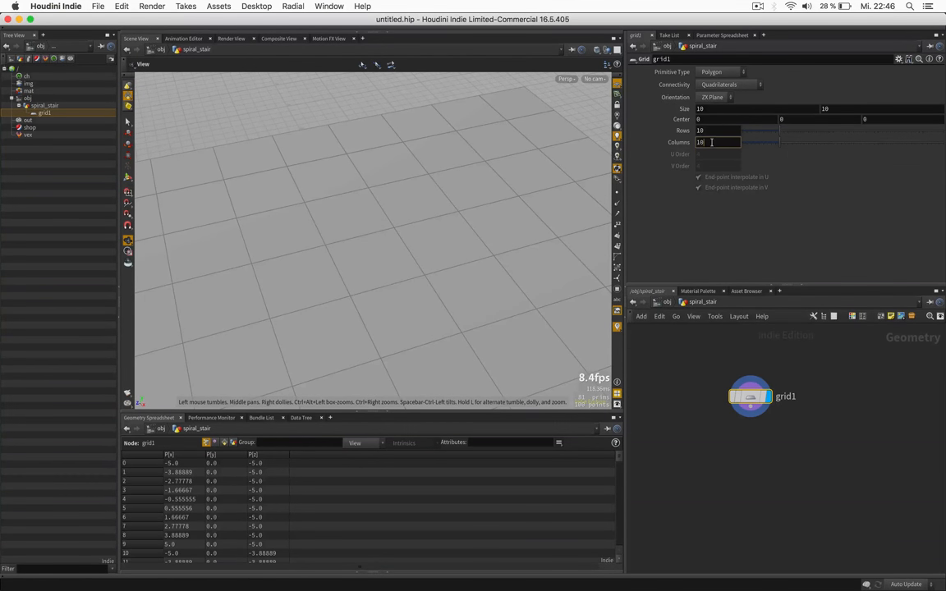
pyautogui.write('2')
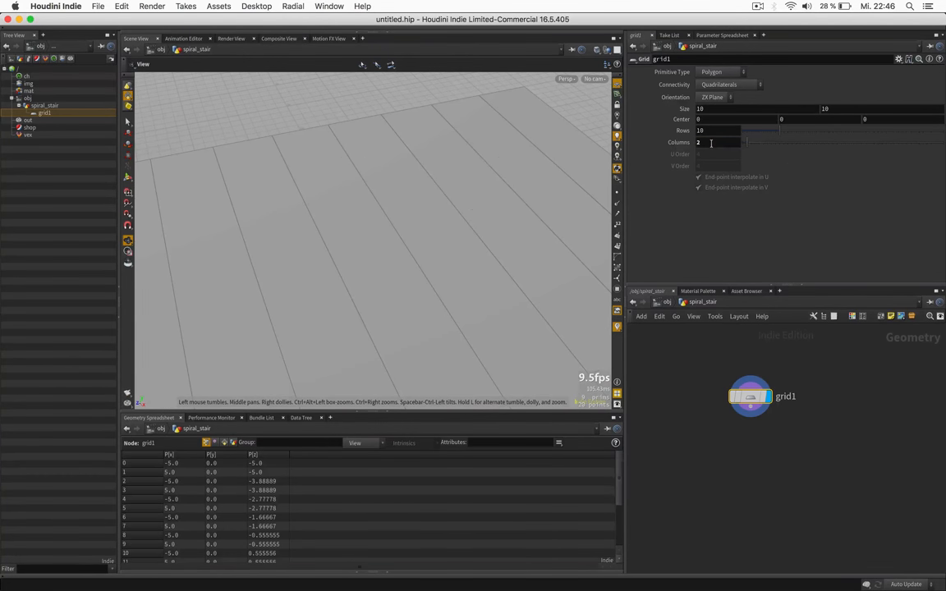
pyautogui.write('1')
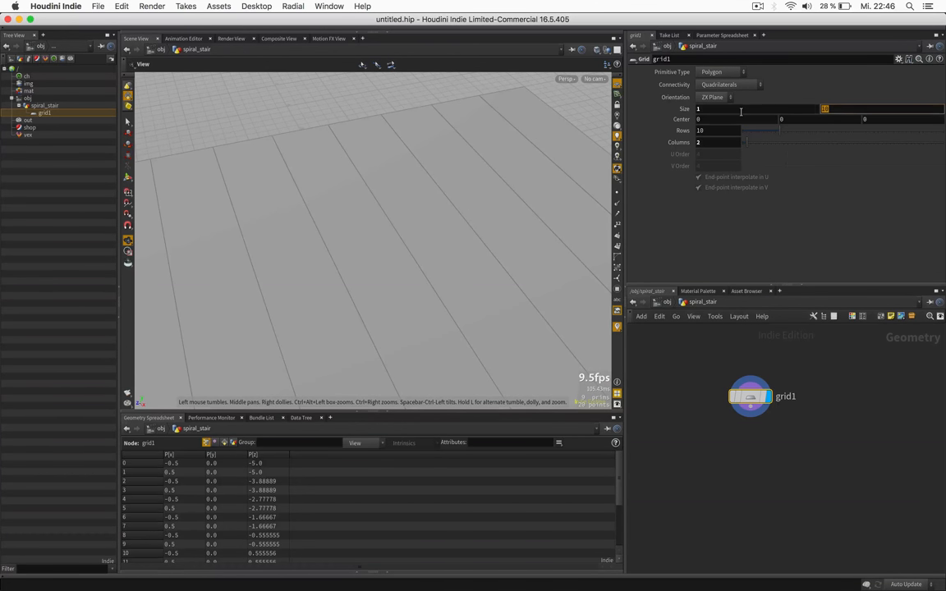
pyautogui.write('2.4')
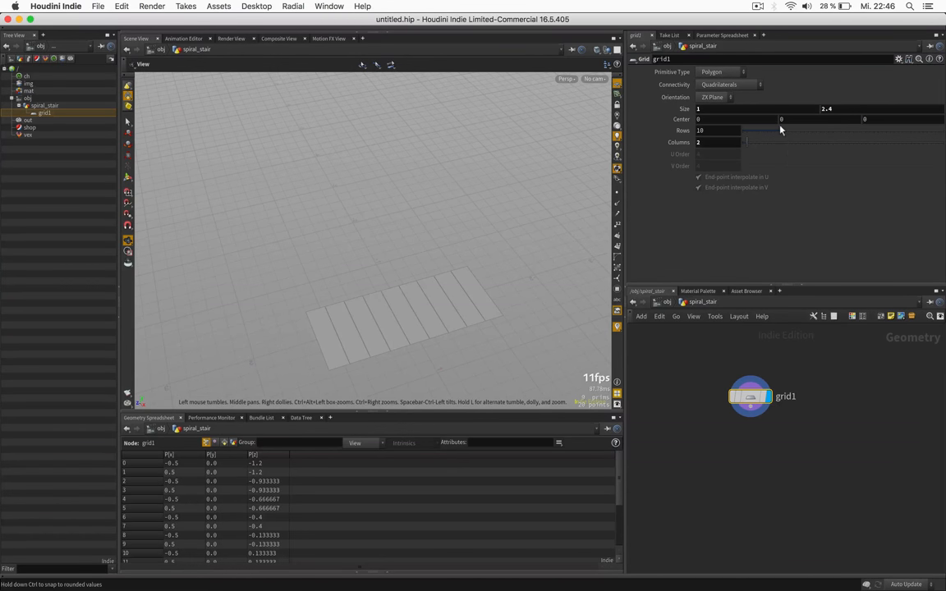
pyautogui.moveTo(780, 131); pyautogui.dragTo(801, 131)
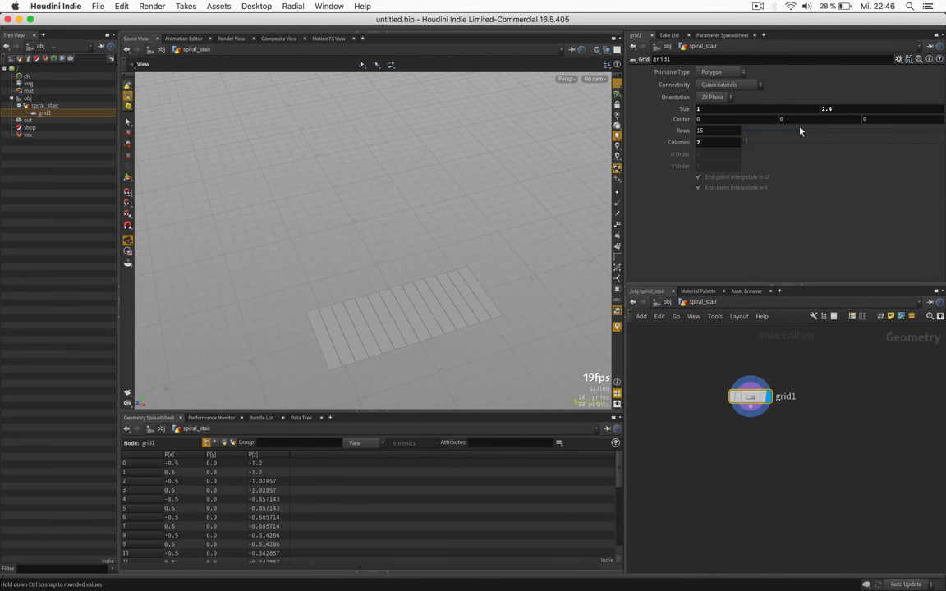
# Stand the grid upright in the XY plane and centre it at X 0.6.
pyautogui.click(728, 97)
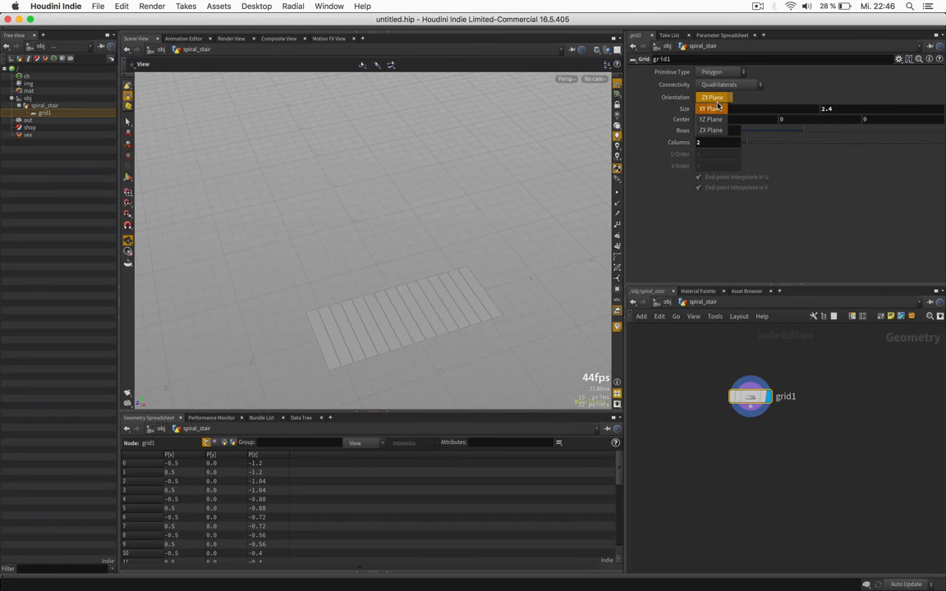
pyautogui.click(712, 108)
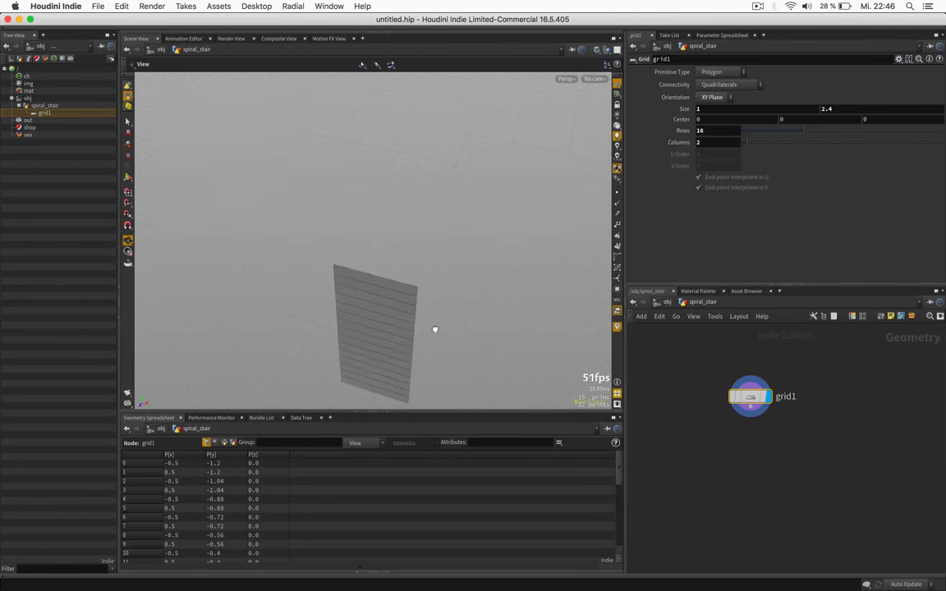
pyautogui.moveTo(435, 330); pyautogui.dragTo(433, 225)
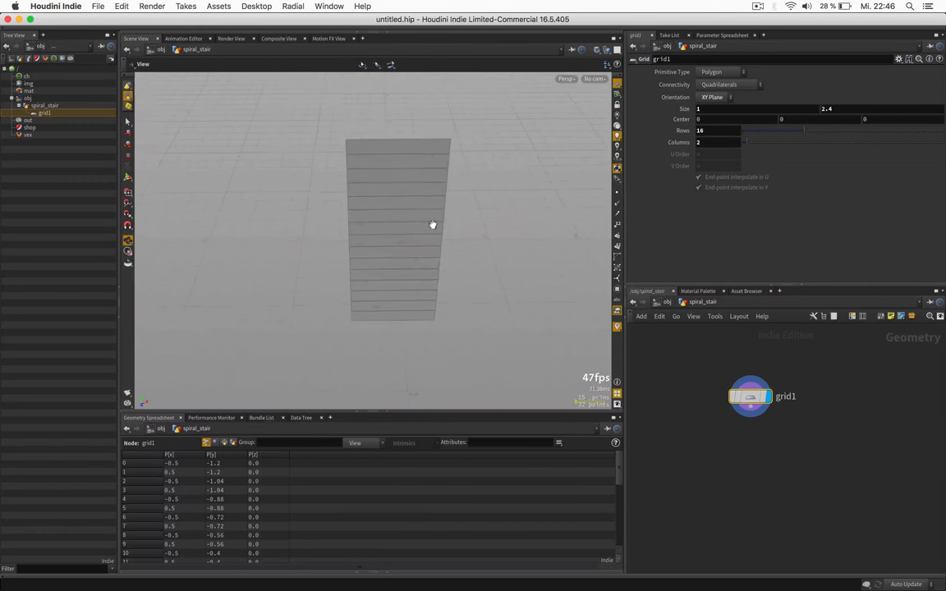
pyautogui.write('0.4')
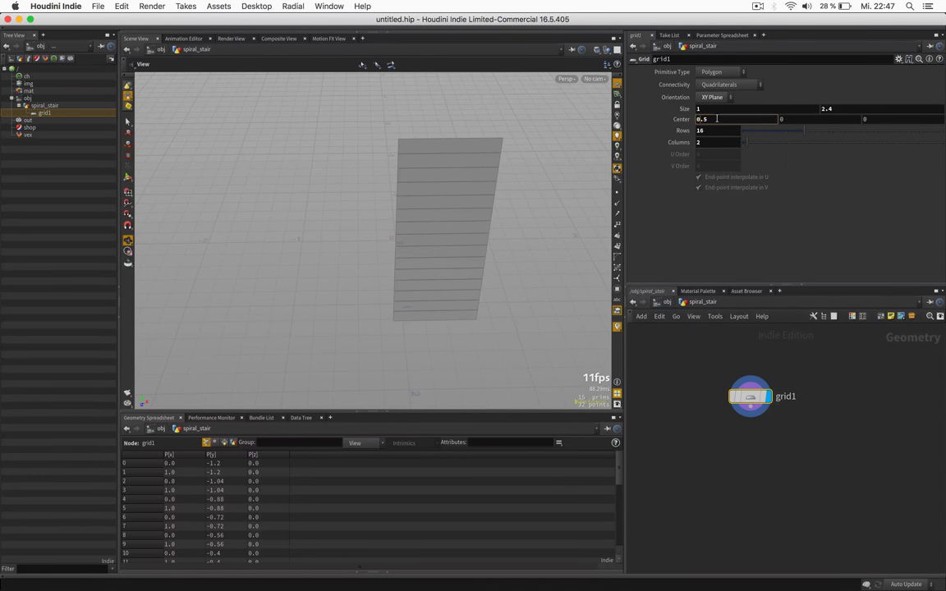
pyautogui.write('0.6')
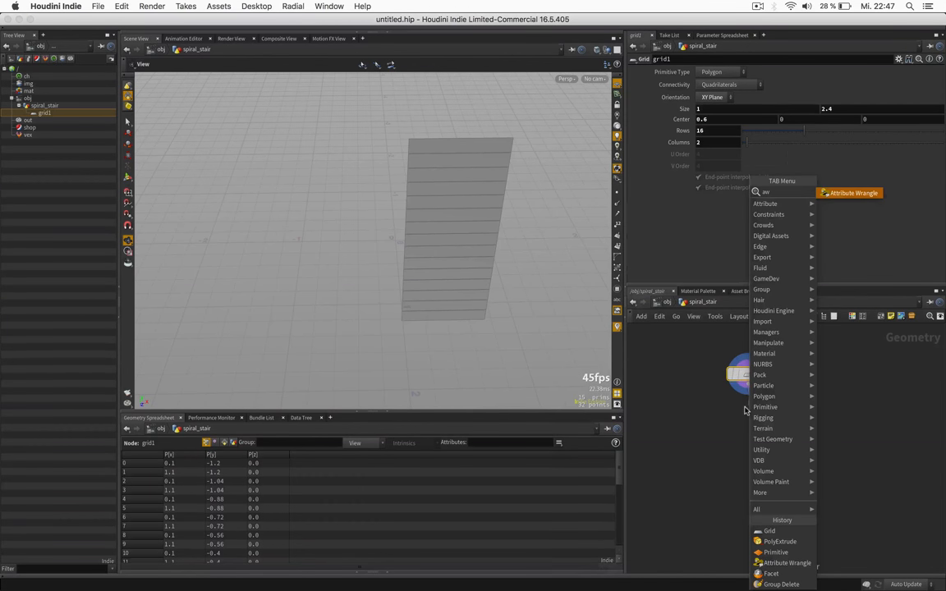
# Add the rotate wrangle with float height = vector(relbbox(0,@P)).y; and raise grid Center Y to 1.3.
pyautogui.click(854, 192)
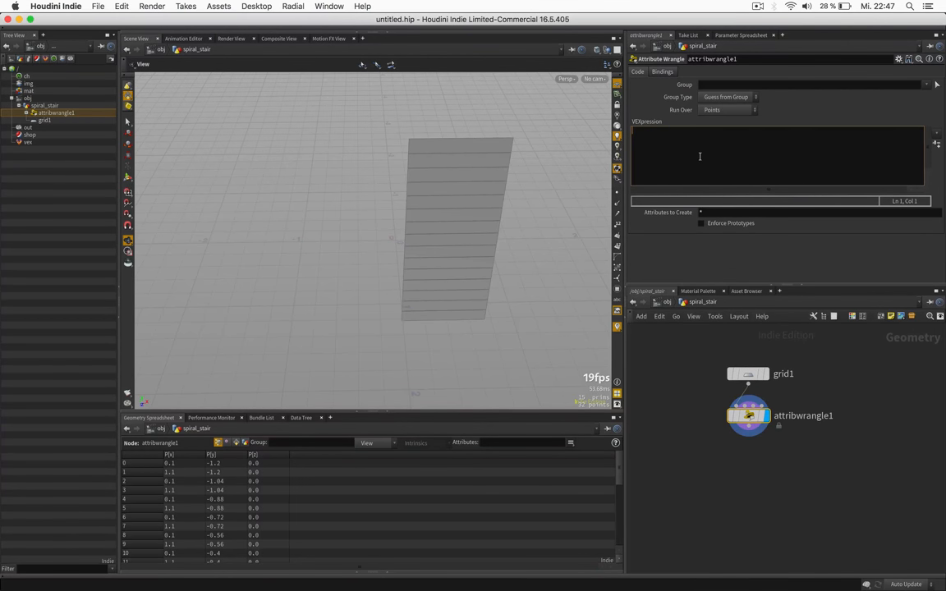
pyautogui.write('height = vector(relbbox(0, @P));')
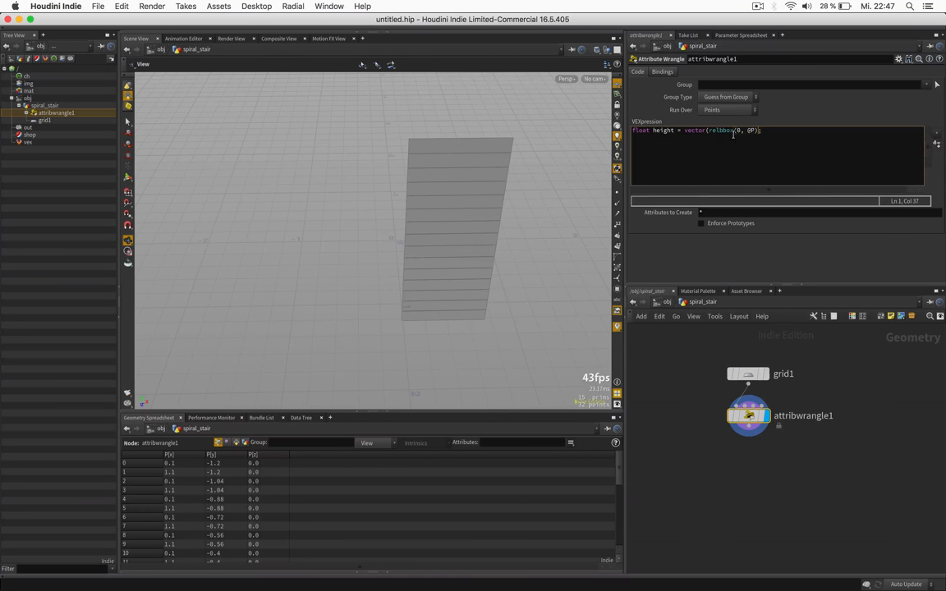
pyautogui.write('.y')
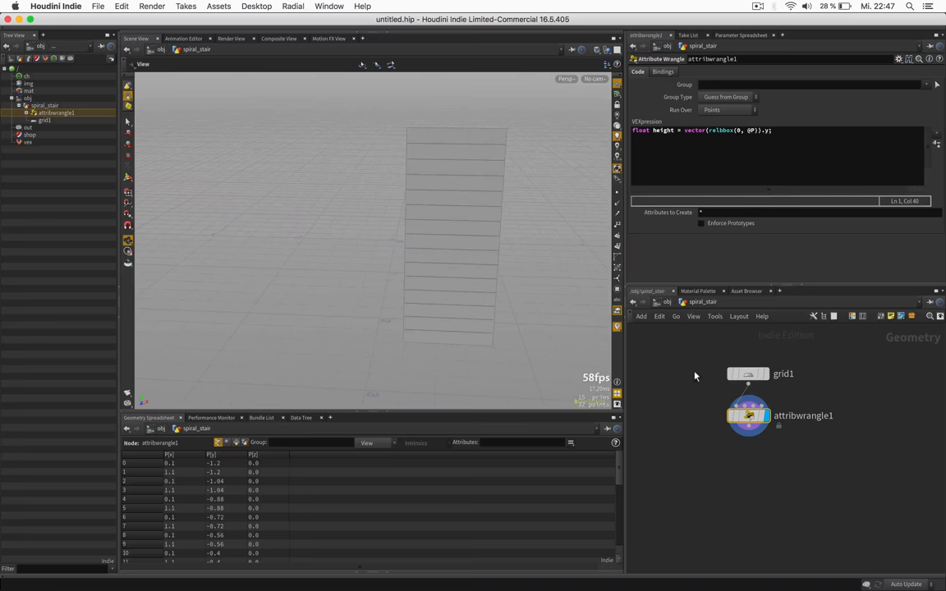
pyautogui.click(747, 373)
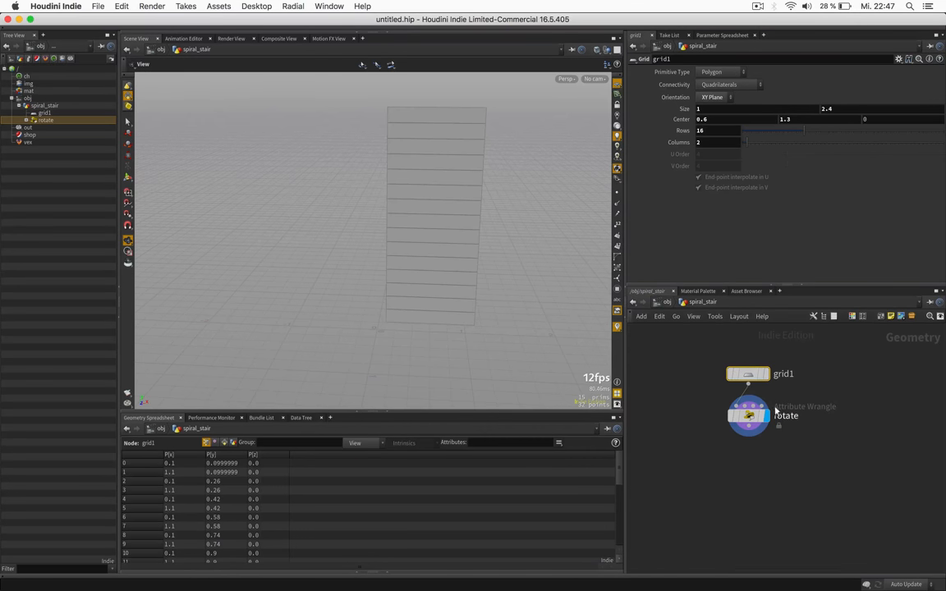
# Add @P.z = cos(height) * @P.x; and @P.x = sin(height) * @P.x; to the rotate wrangle.
pyautogui.click(749, 415)
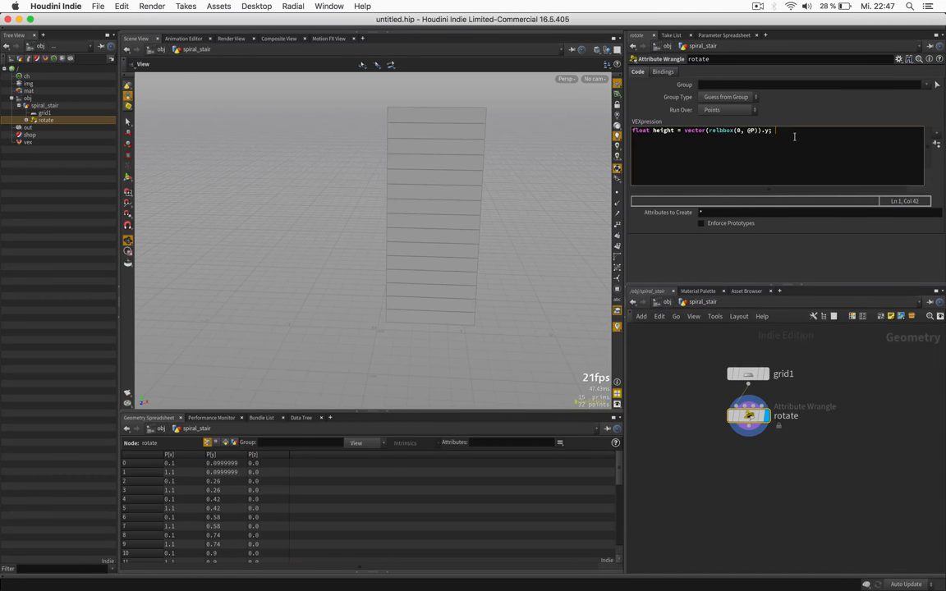
pyautogui.write('@P.z =')
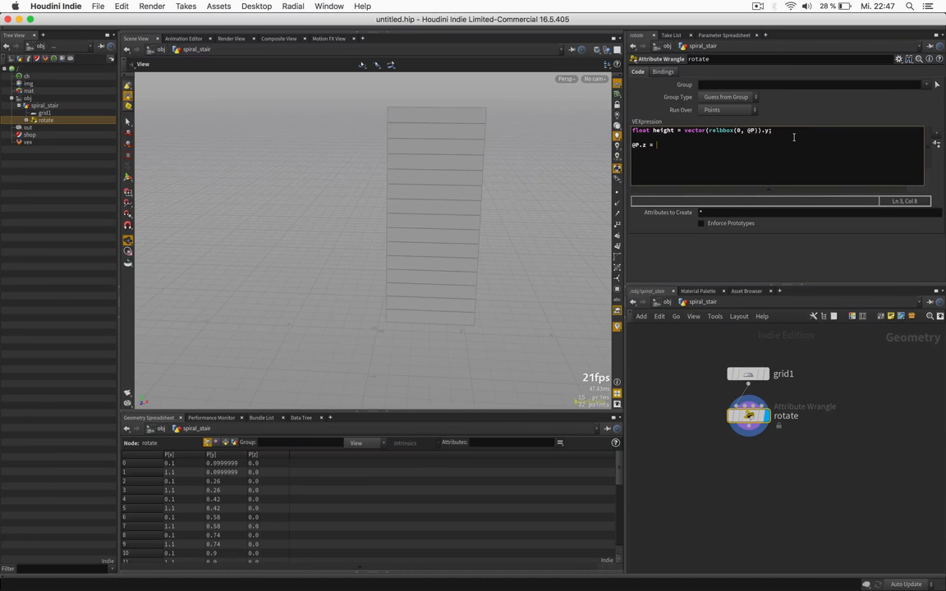
pyautogui.write('cs')
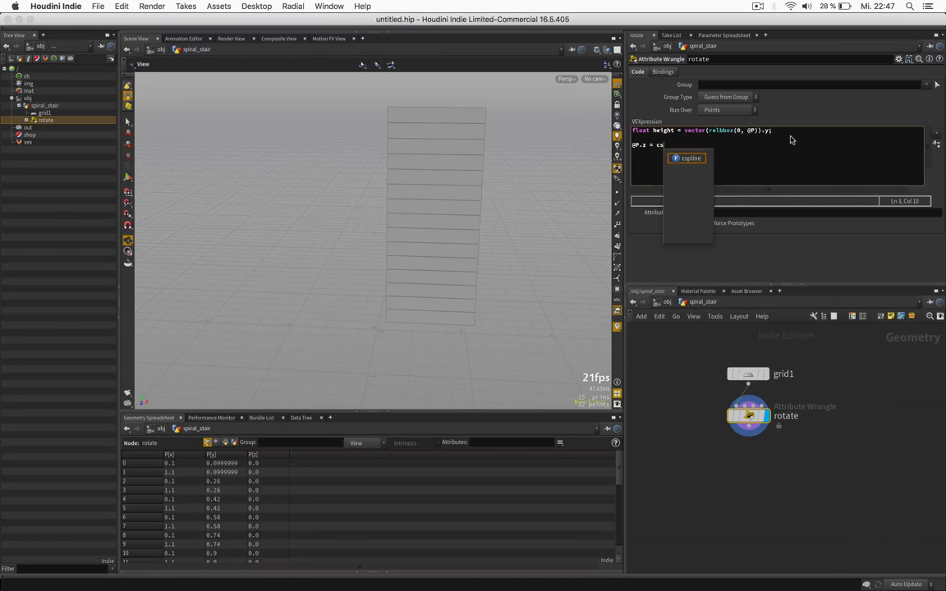
pyautogui.write('os(height) *')
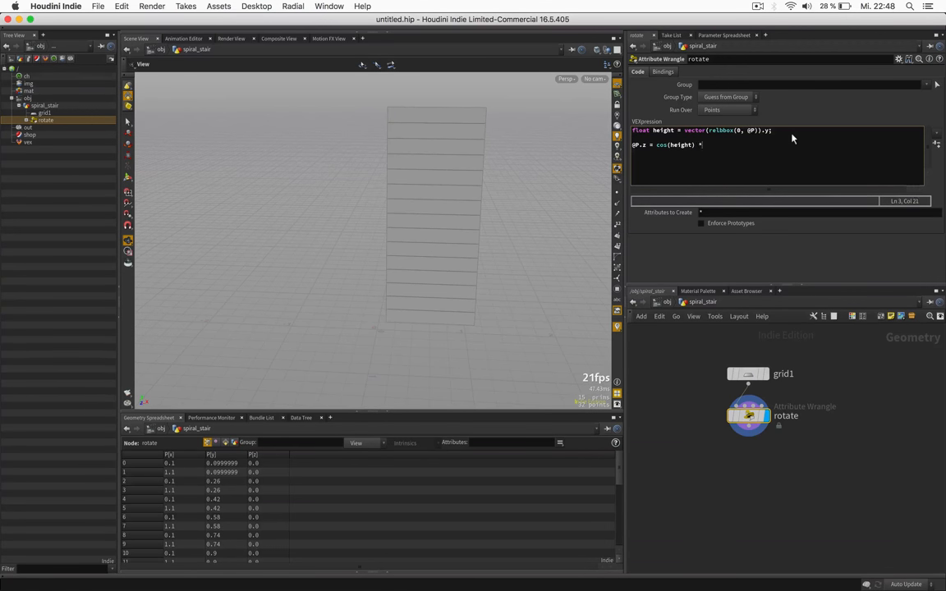
pyautogui.write('@P.x;')
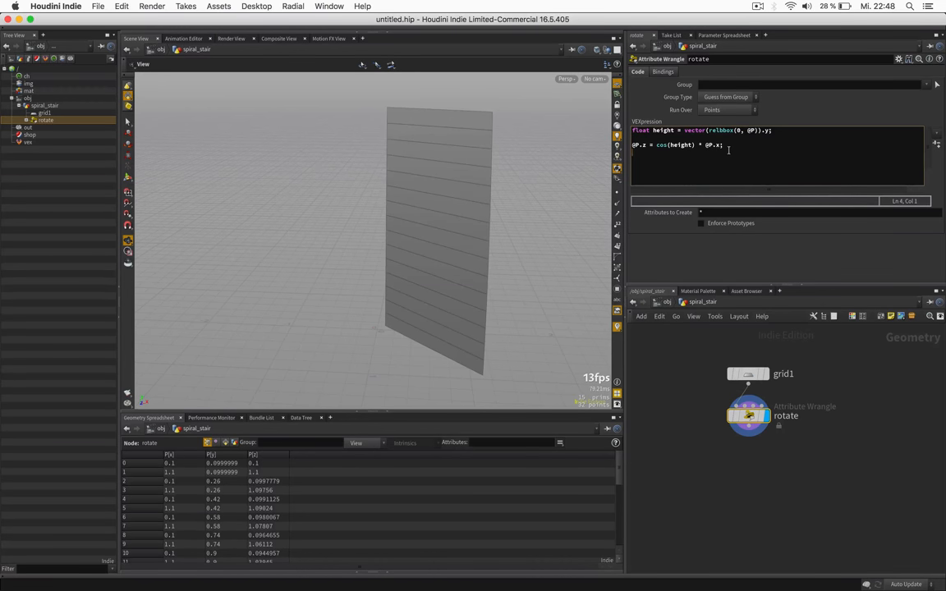
pyautogui.write('@P.x')
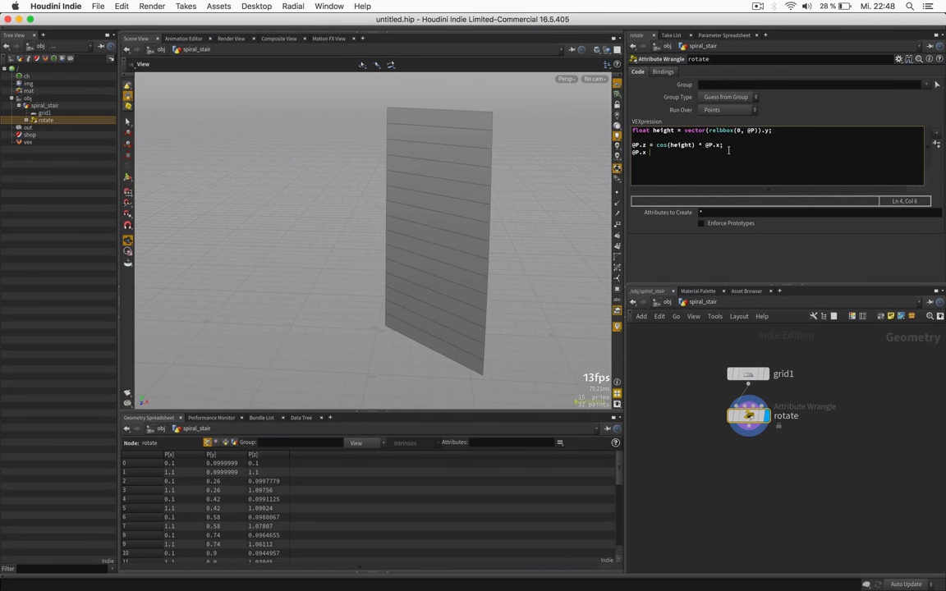
pyautogui.write('sin(height) * @P.x;')
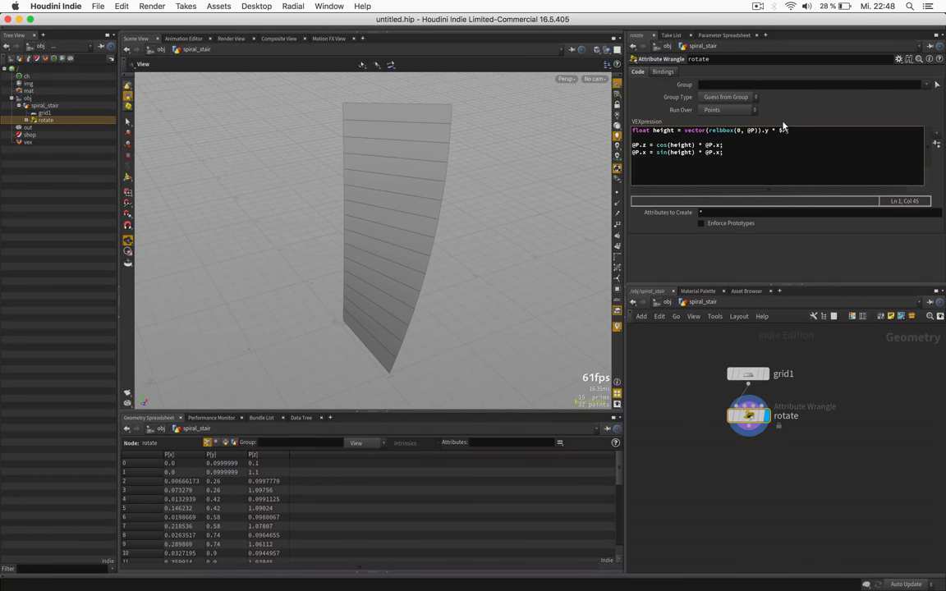
# Scale height by $PI * 2 * rot, declaring float rot = chf(); at the top.
pyautogui.write('* 2 * rot;')
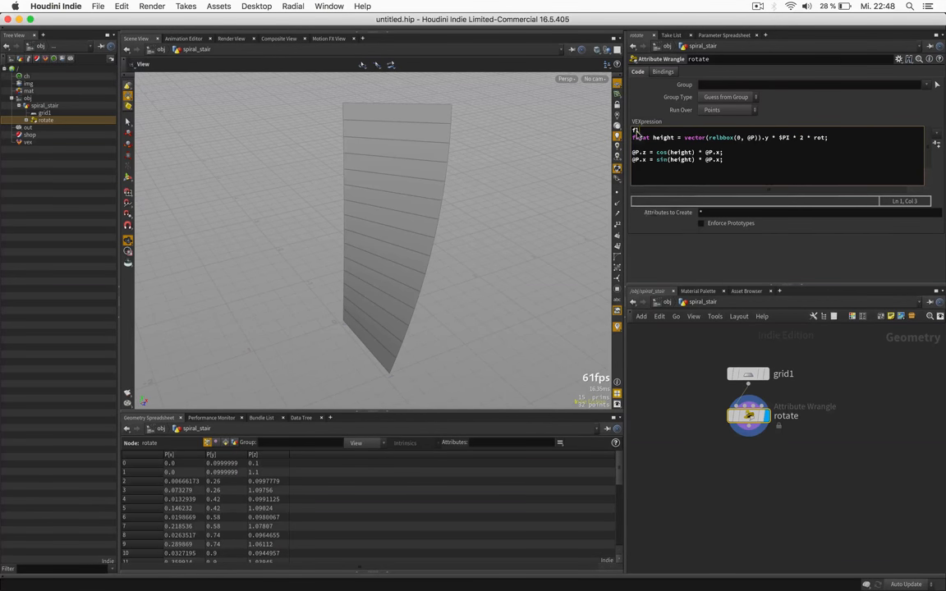
pyautogui.write('float rot =')
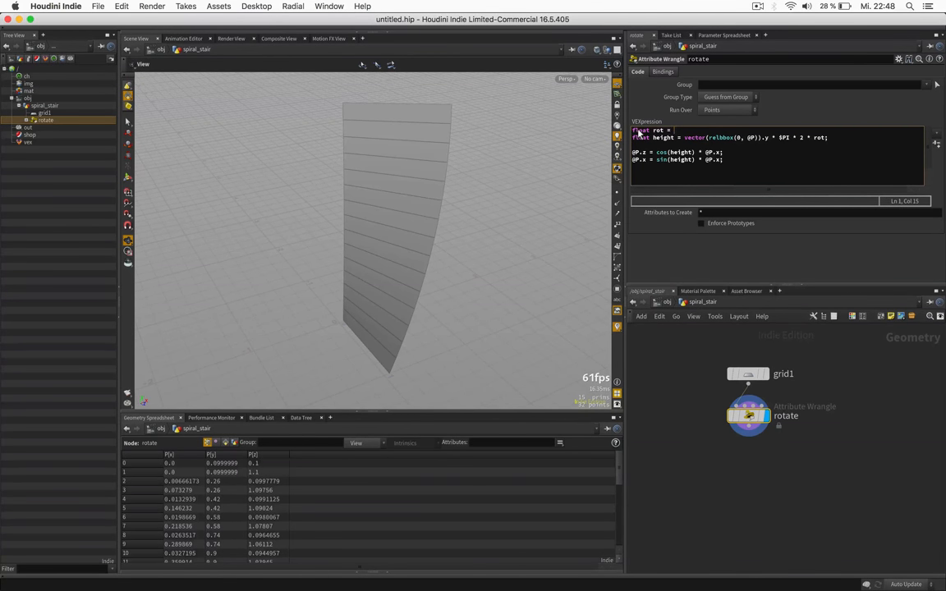
pyautogui.write('chf();')
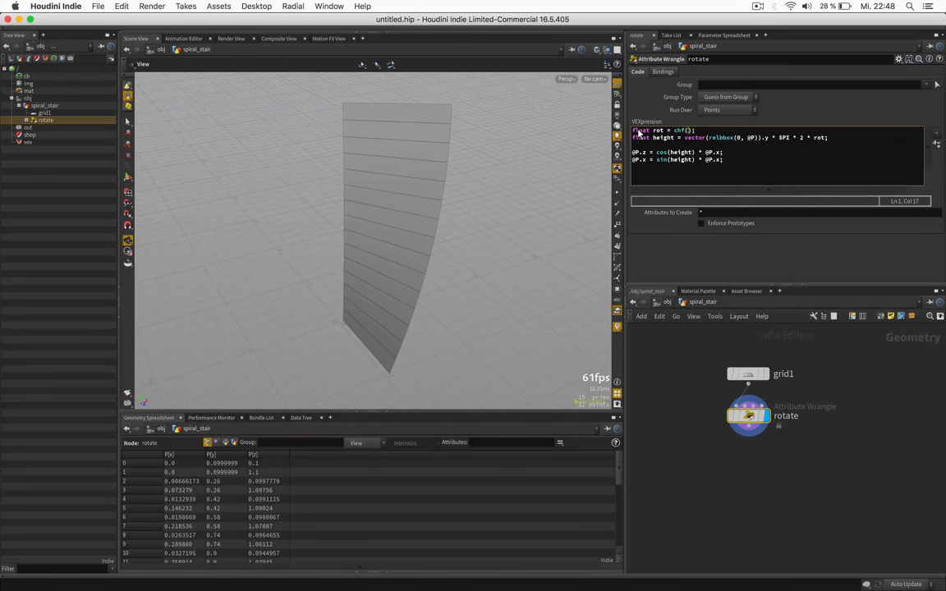
pyautogui.write('rot')
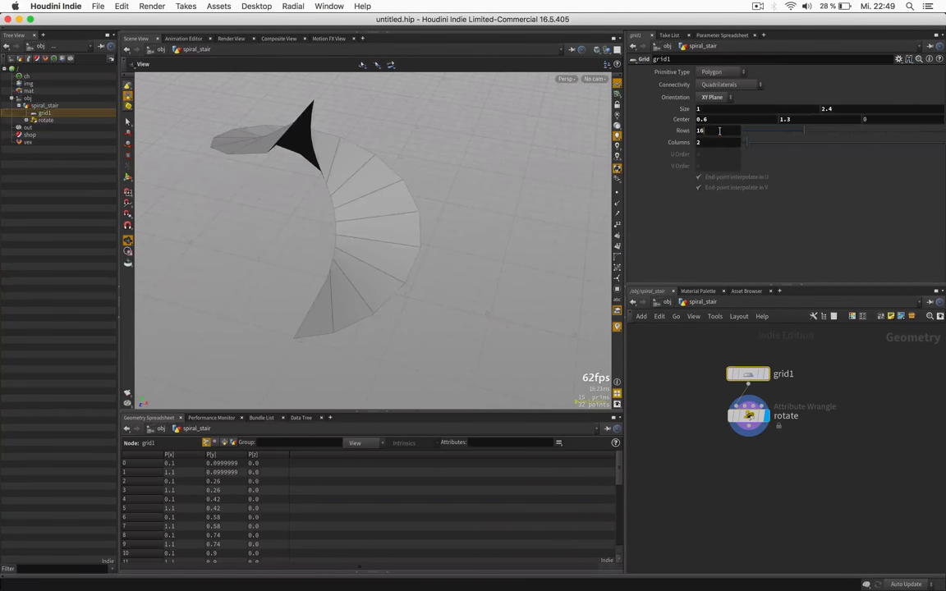
# Set grid Rows to 18 and enable Unique Points on the new Facet node.
pyautogui.write('18')
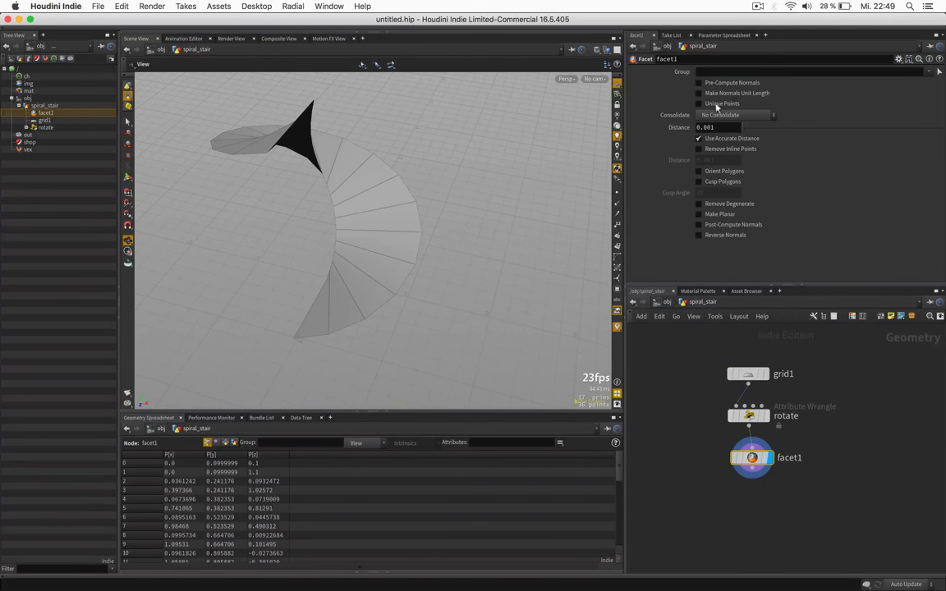
pyautogui.click(699, 103)
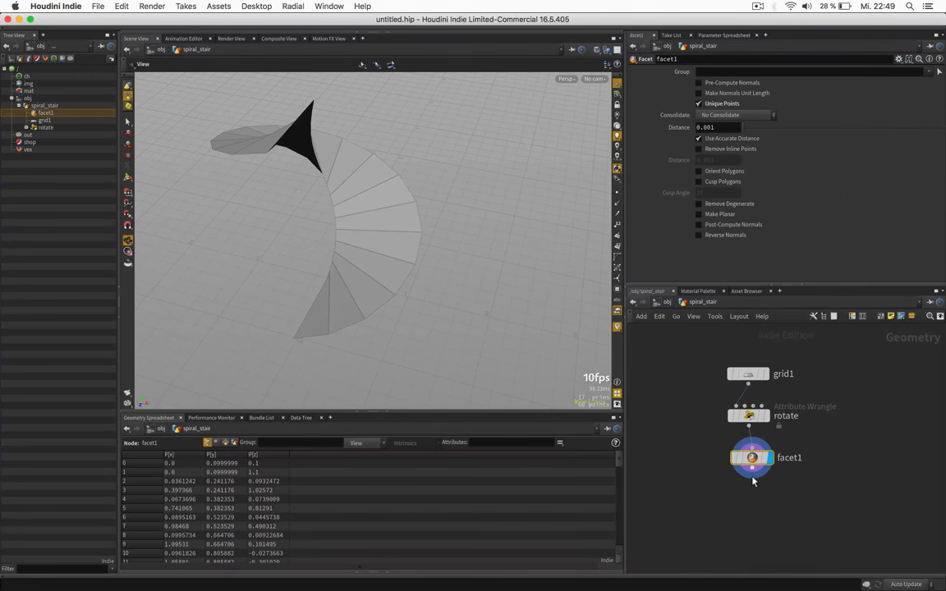
pyautogui.press('tab')
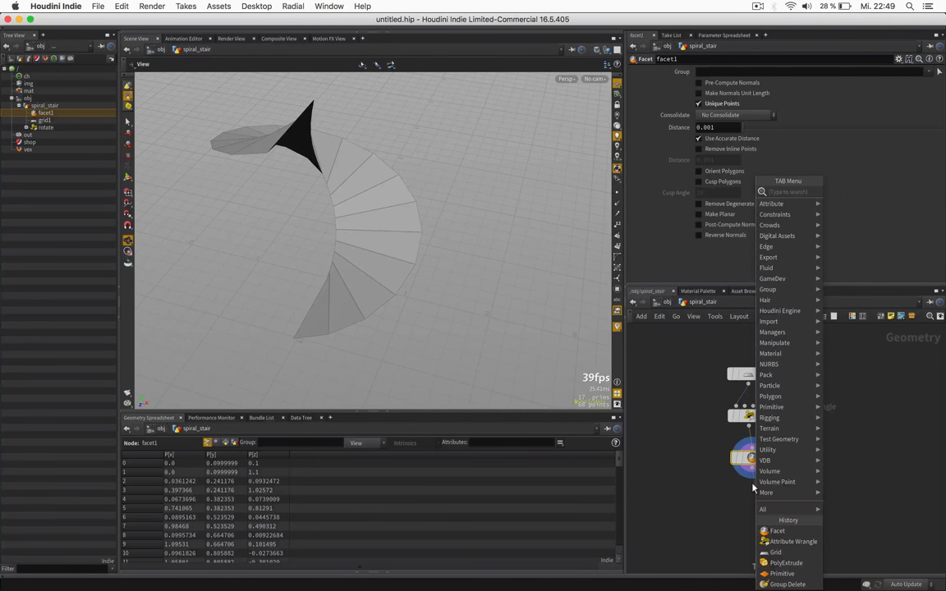
# Add a Primitive node, then a PolyExtrude with distance 0.04.
pyautogui.write('prim')
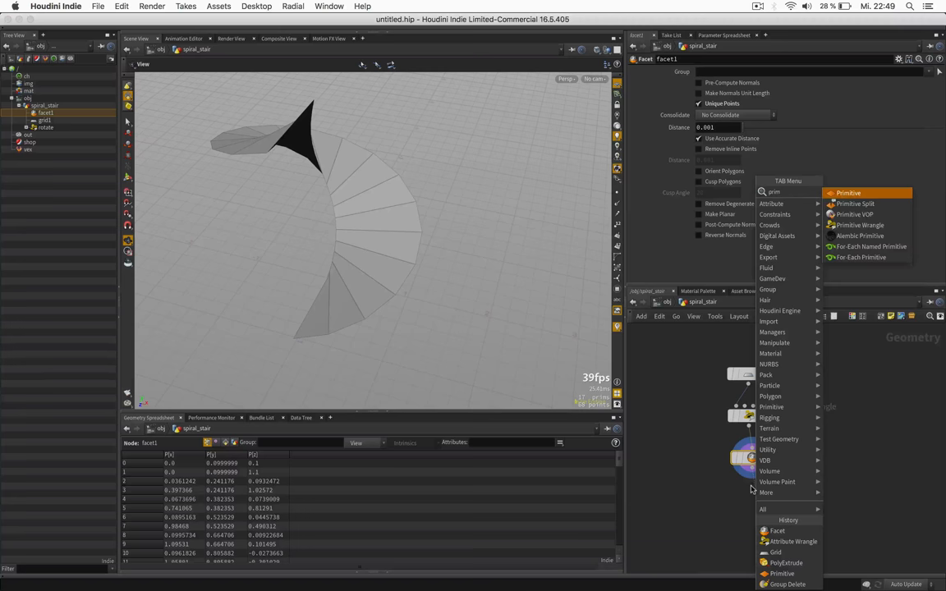
pyautogui.click(848, 193)
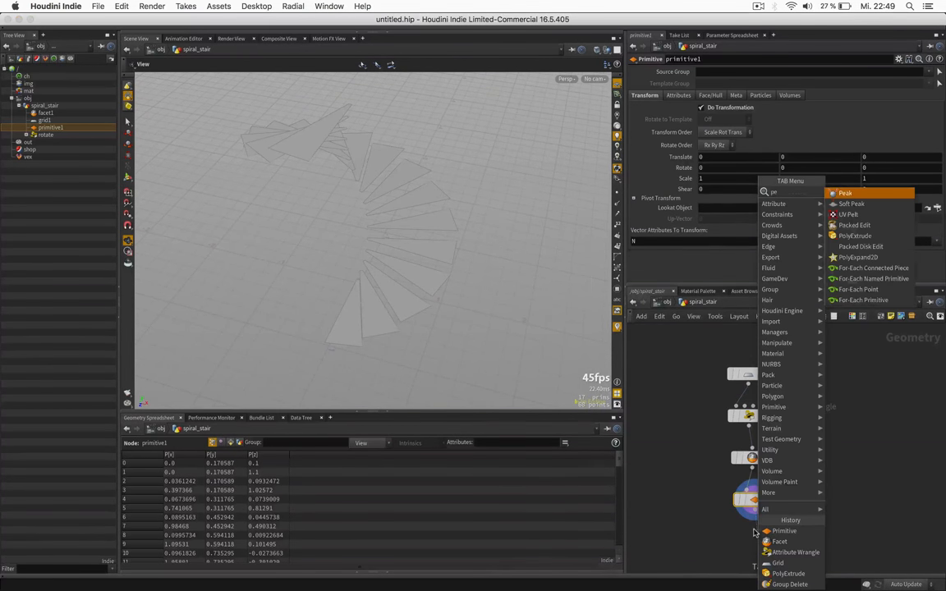
pyautogui.click(855, 236)
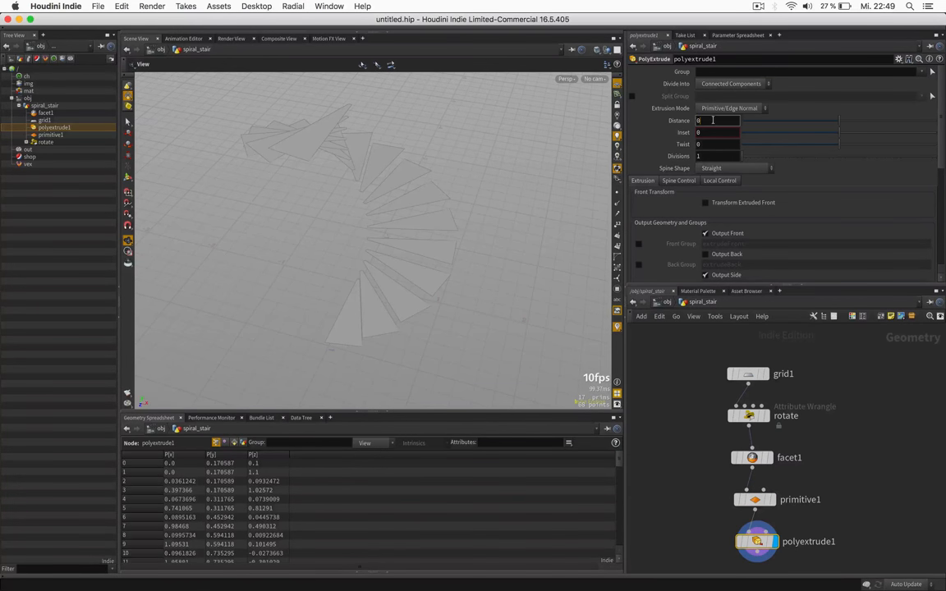
pyautogui.write('0.04')
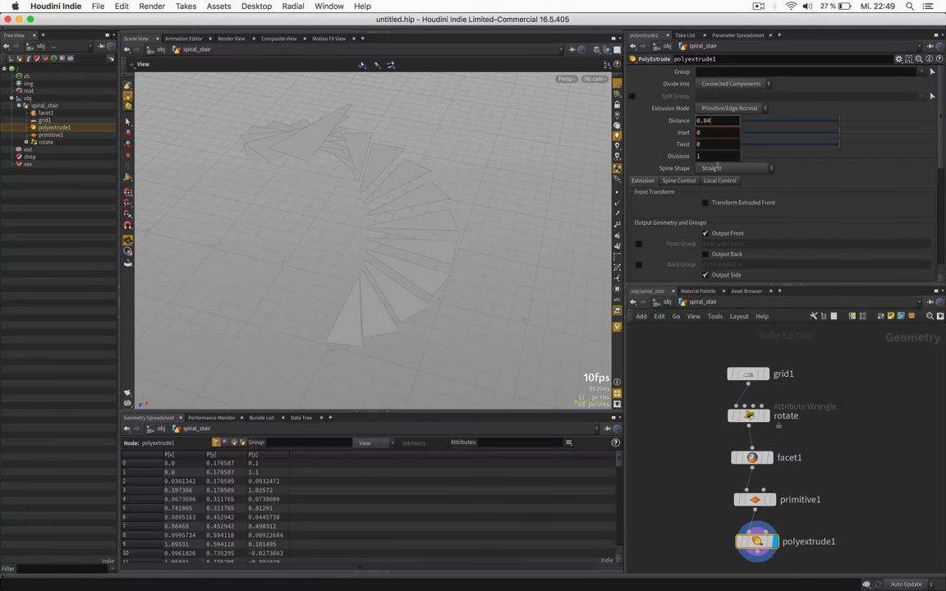